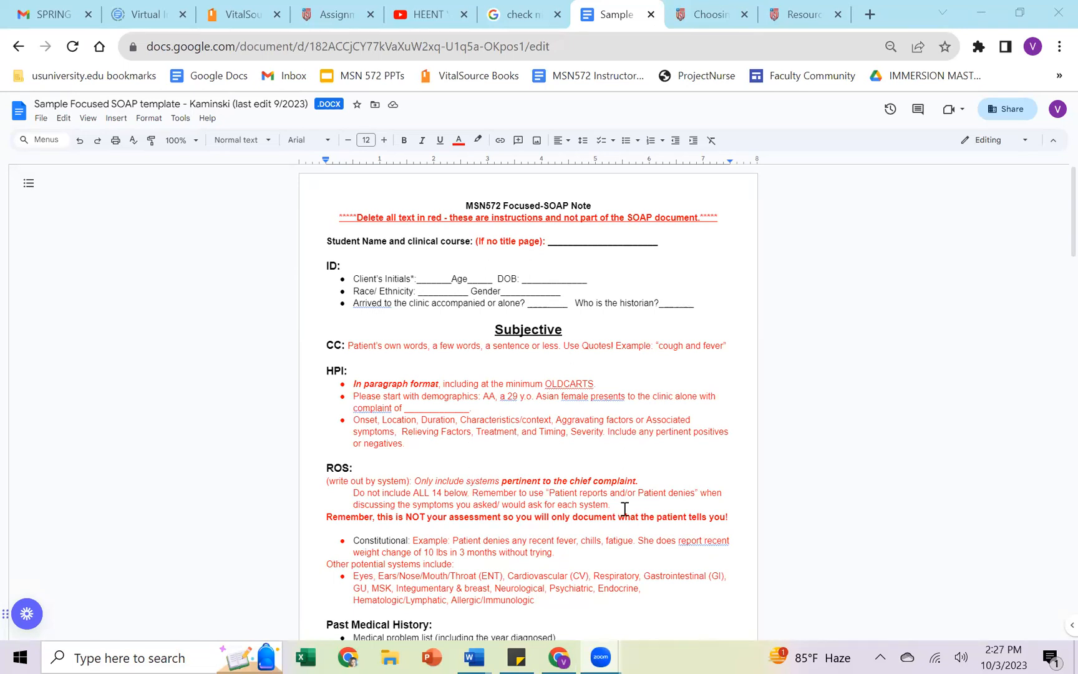
Scroll the SOAP template through the HPI, ROS, Past Medical History and Allergies instructions.
scroll(down, 3)
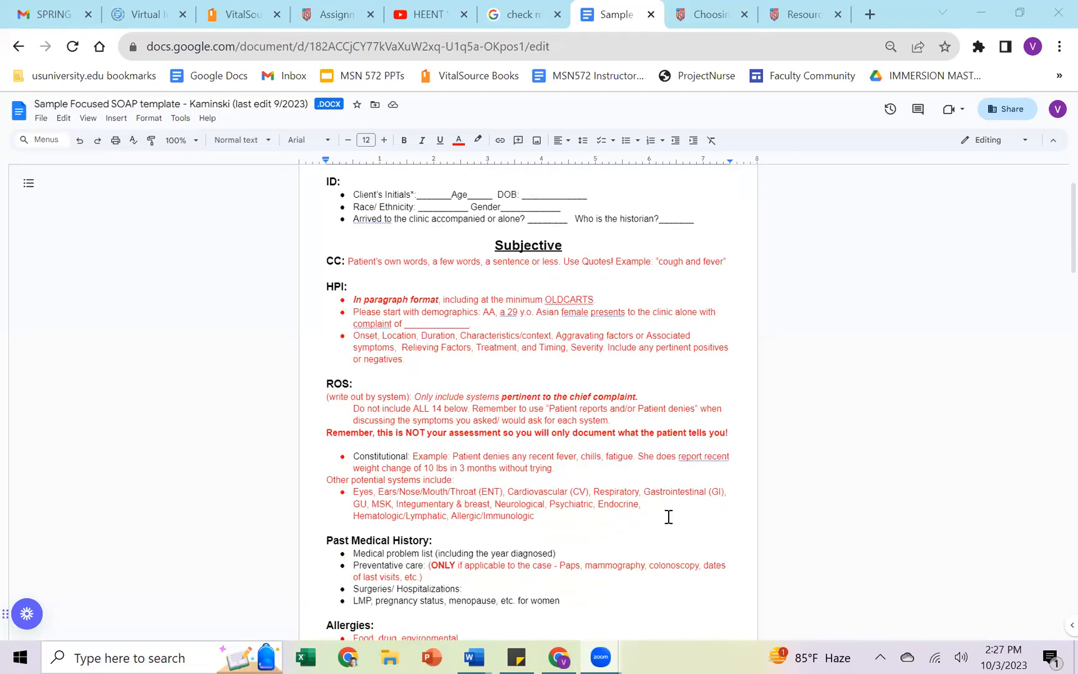
scroll(down, 3)
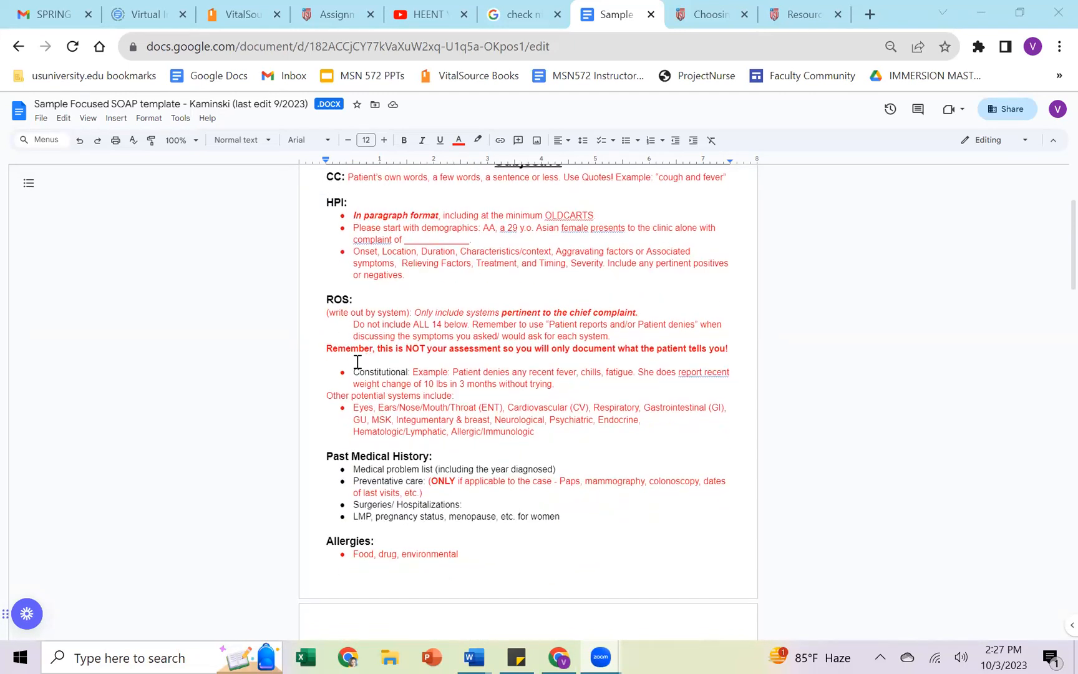
mouse_move(575, 373)
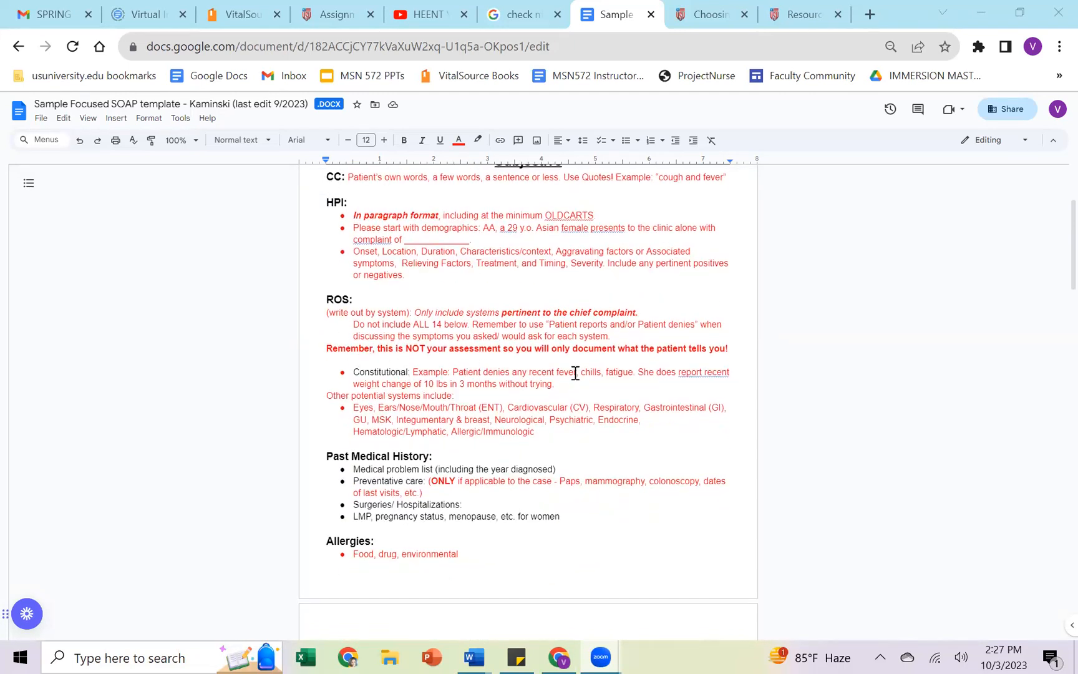
mouse_move(590, 382)
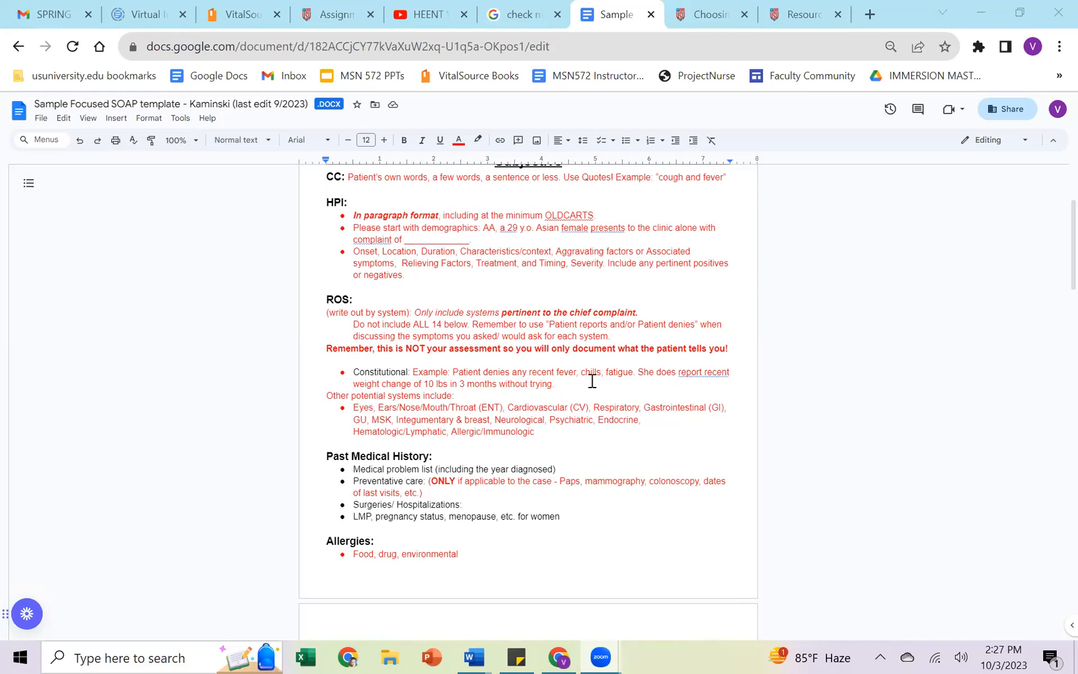
mouse_move(875, 481)
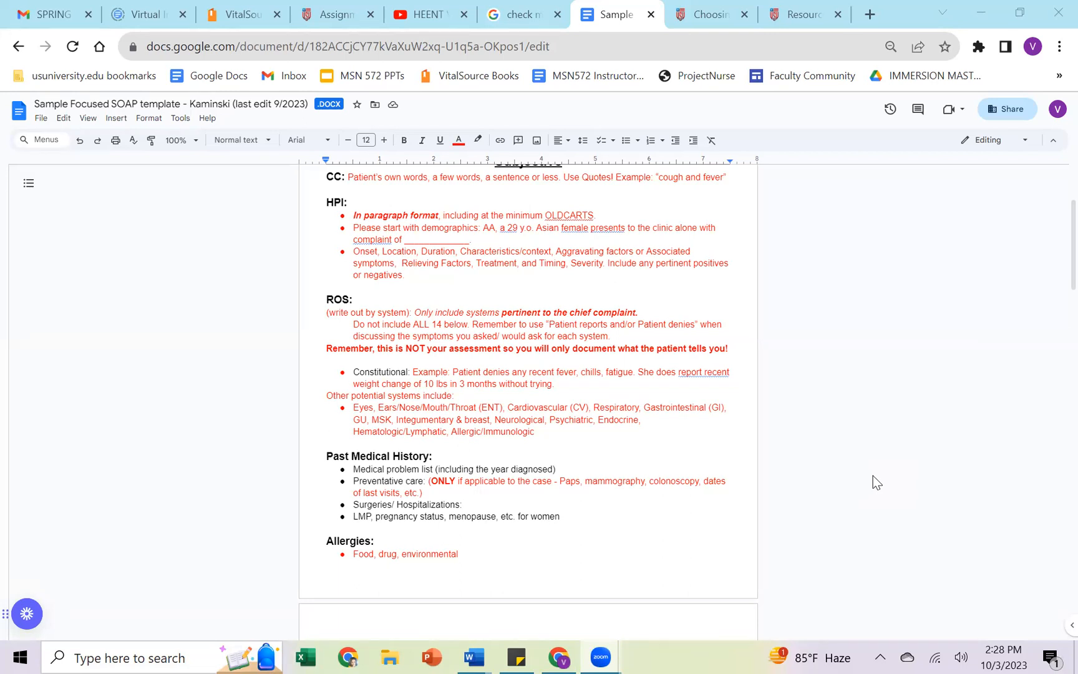
mouse_move(609, 393)
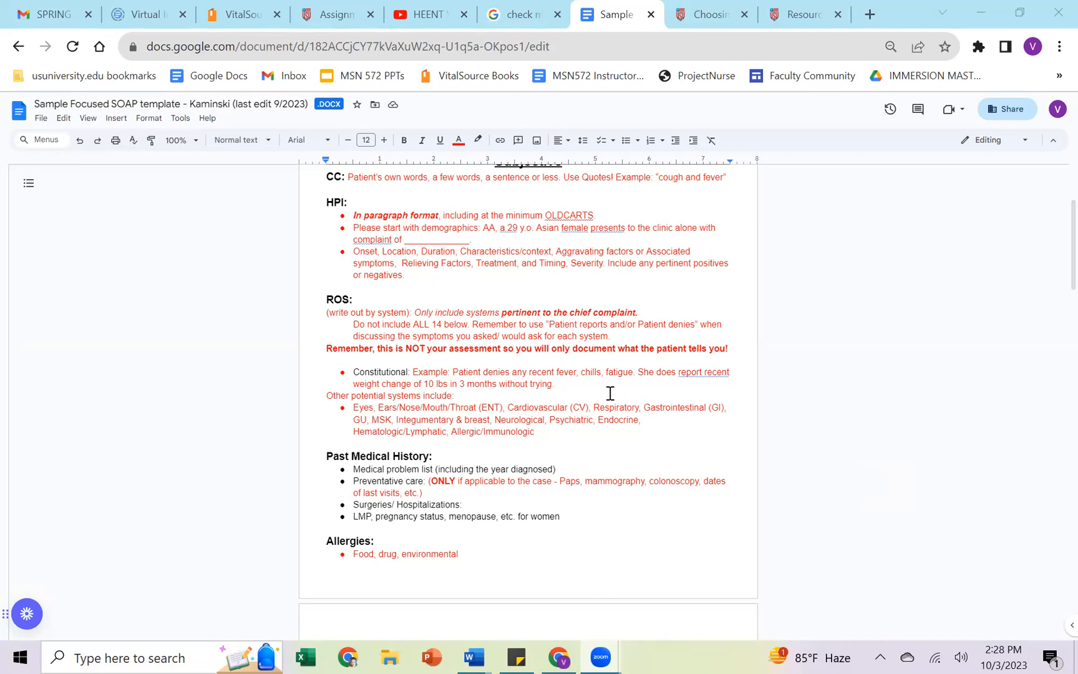
Scroll through Medications, Family History and Social History to the Objective vital signs.
scroll(down, 3)
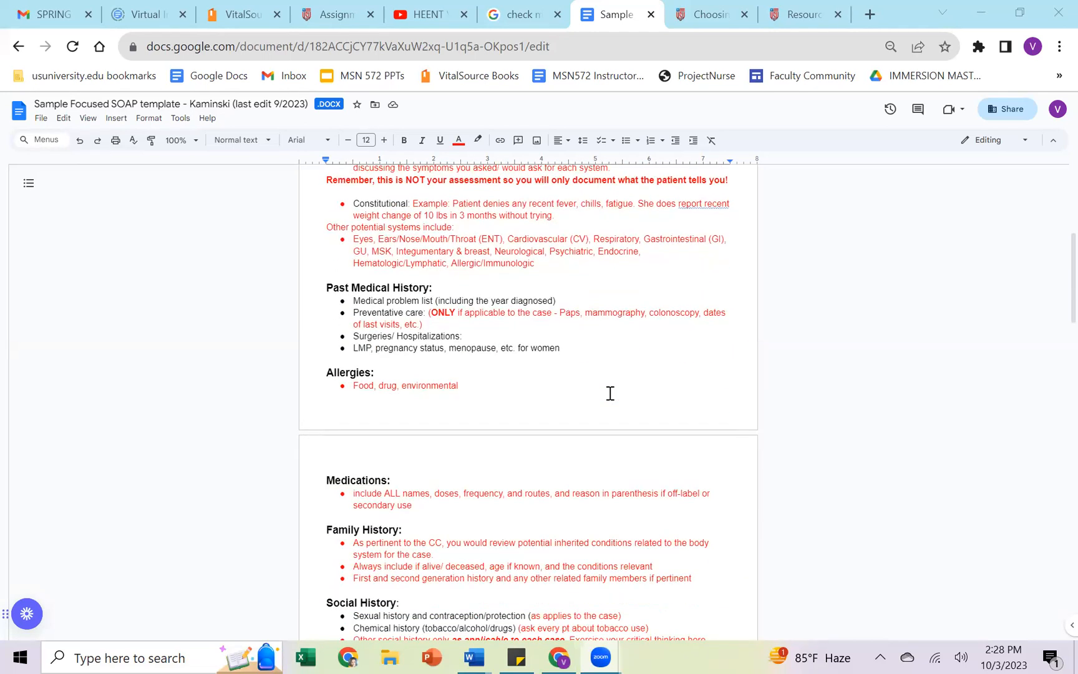
scroll(down, 3)
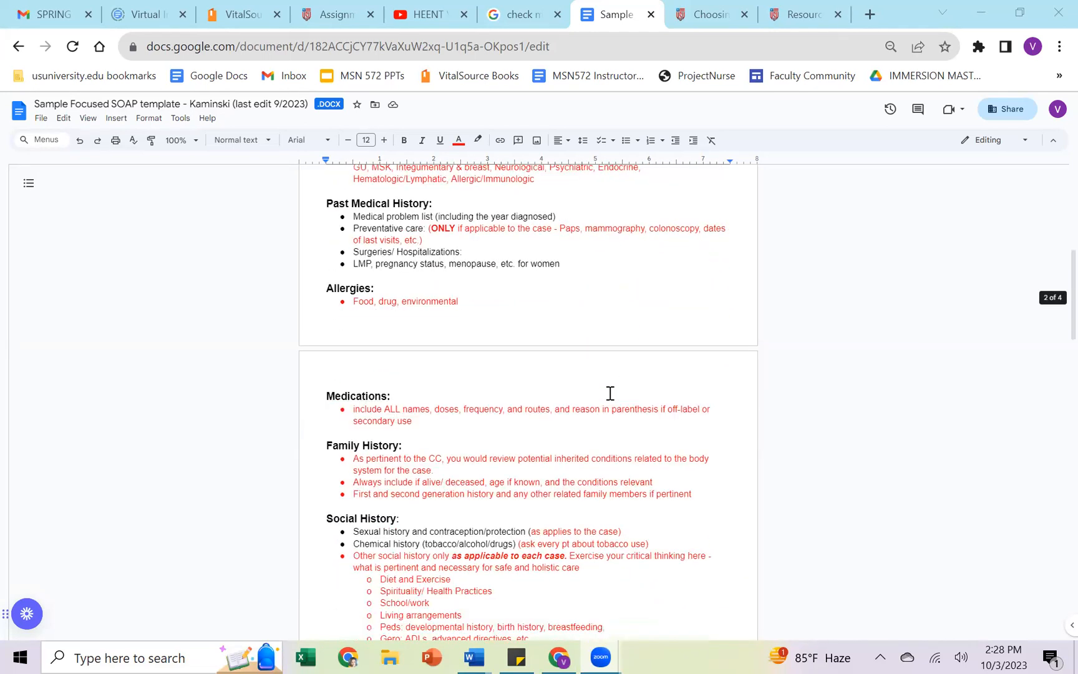
scroll(down, 3)
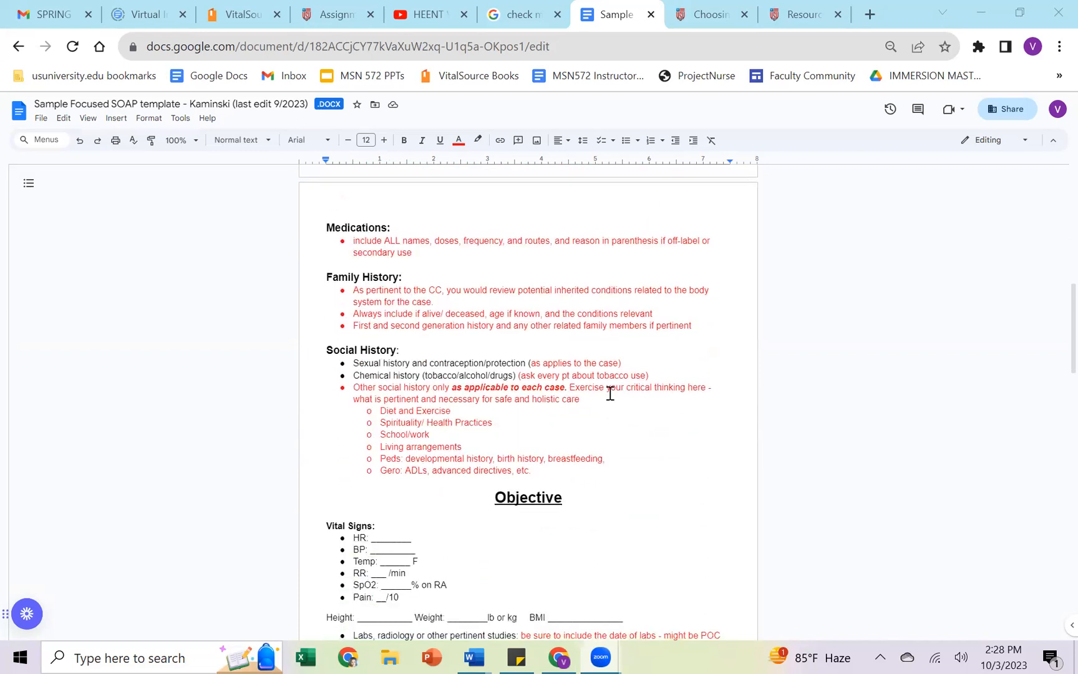
mouse_move(715, 439)
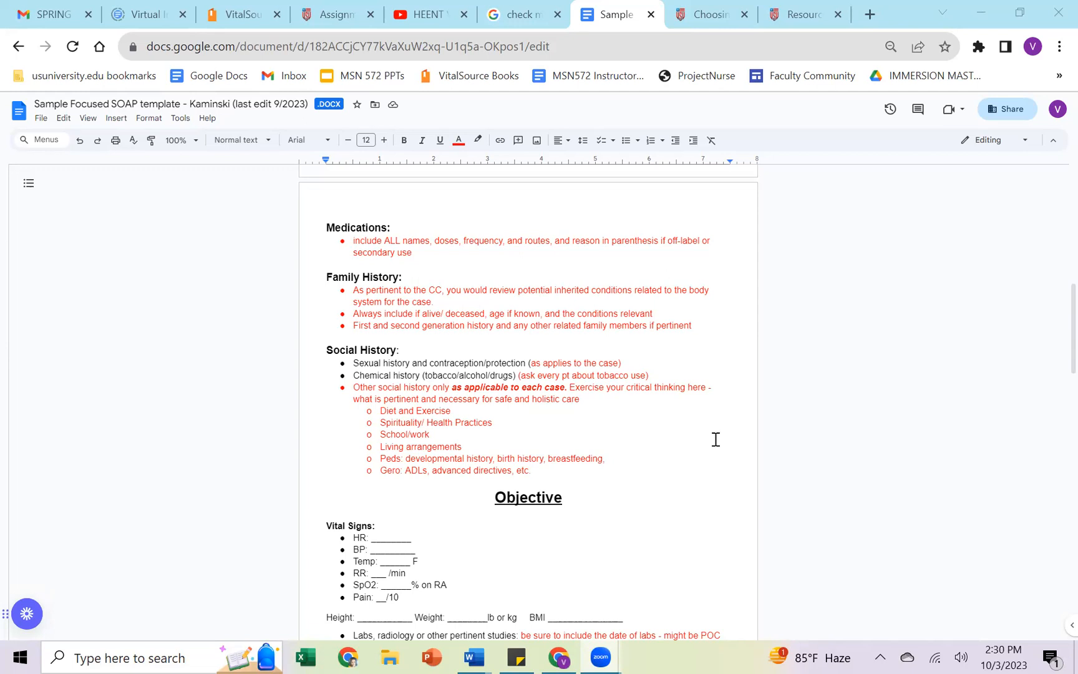
scroll(down, 3)
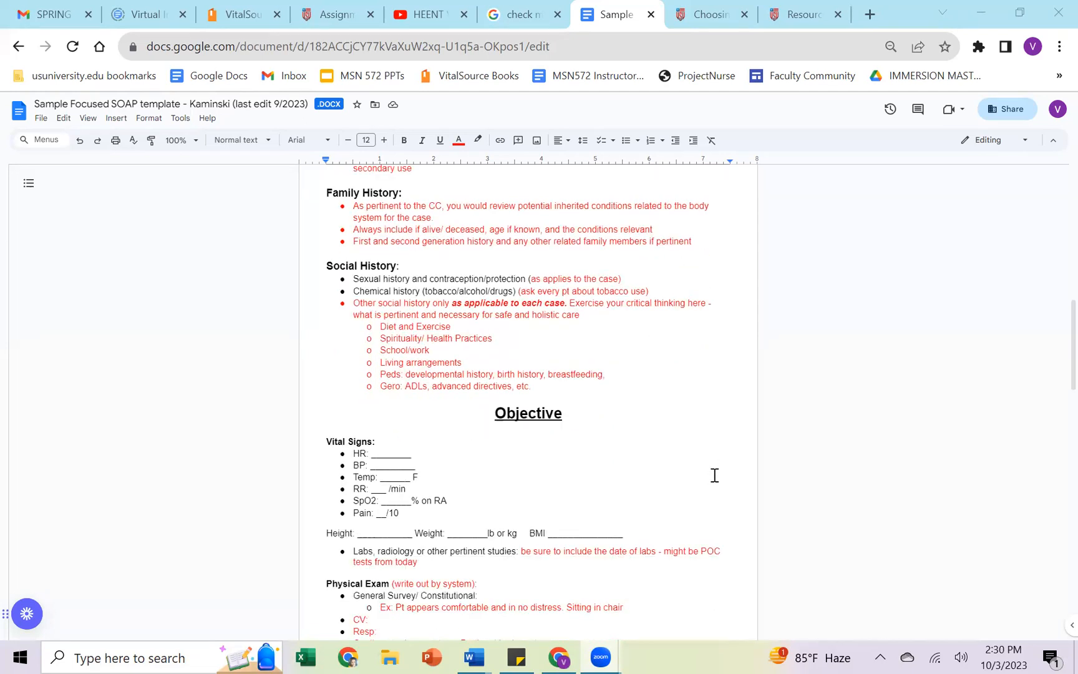
Scroll past the Physical Exam guidance to the Assessment's Differential Diagnoses list.
scroll(down, 3)
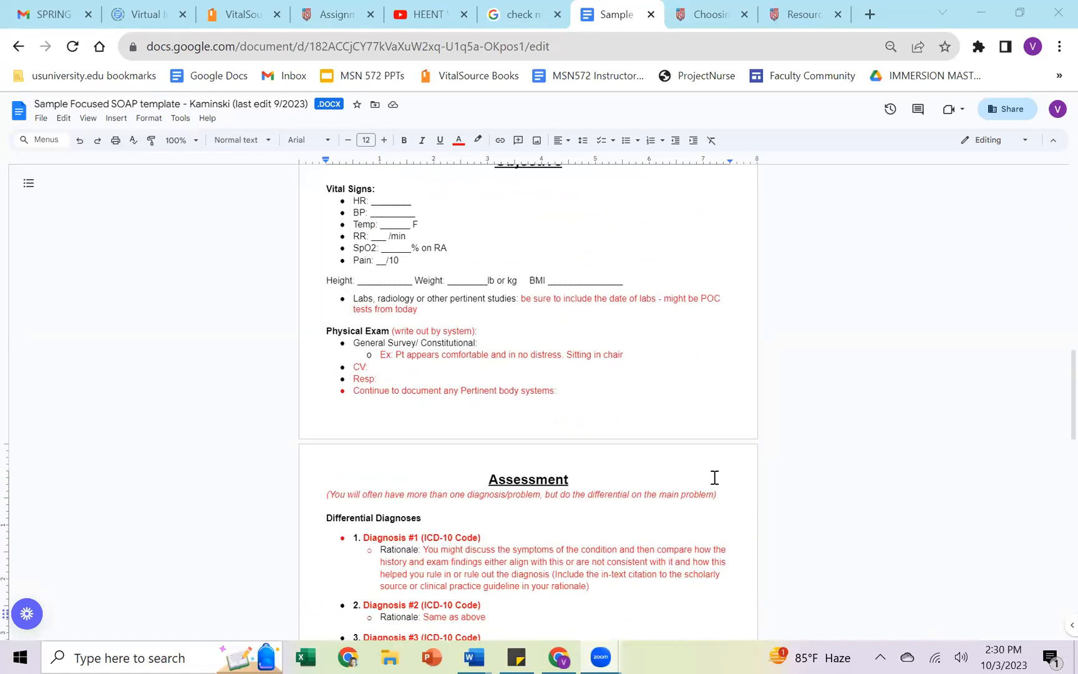
scroll(up, 3)
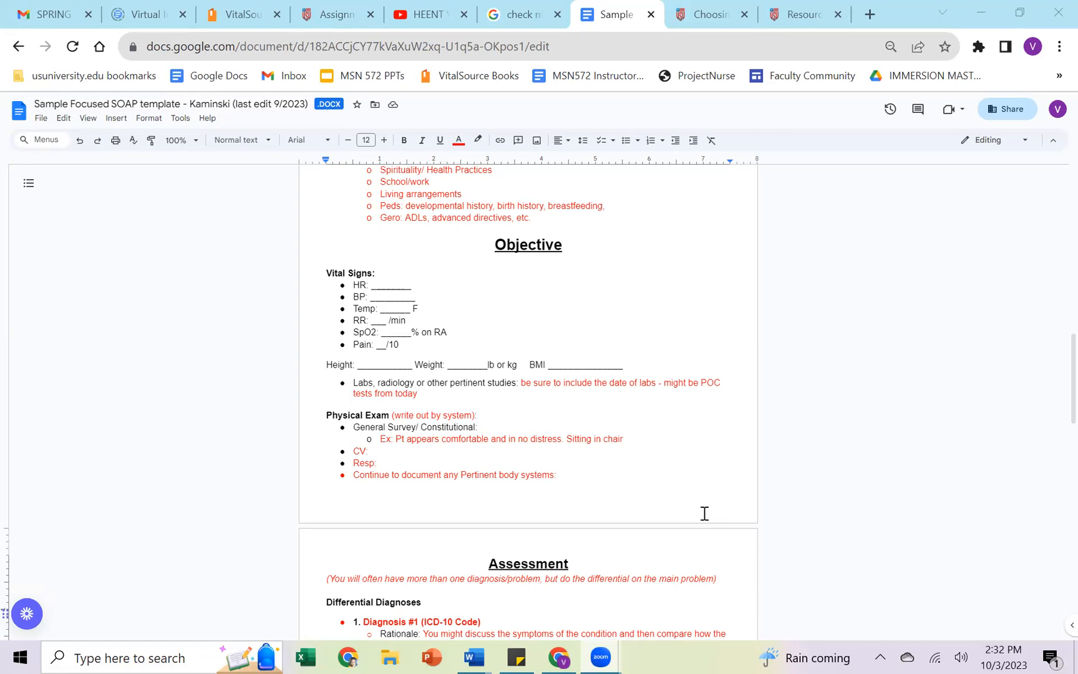
scroll(down, 3)
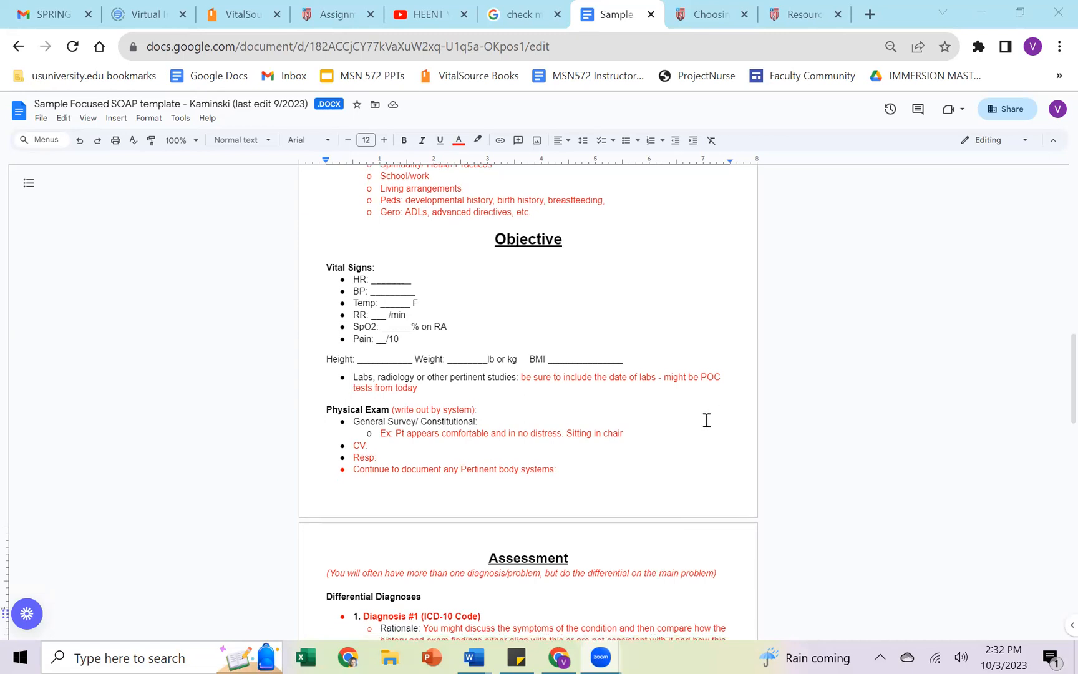
scroll(down, 3)
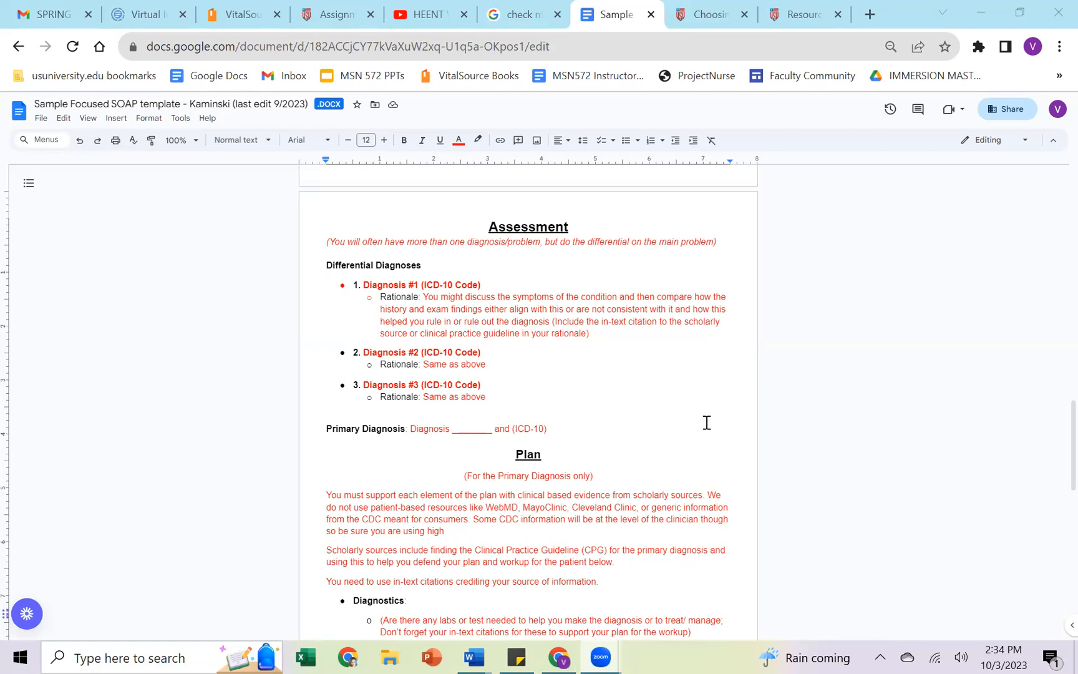
mouse_move(708, 14)
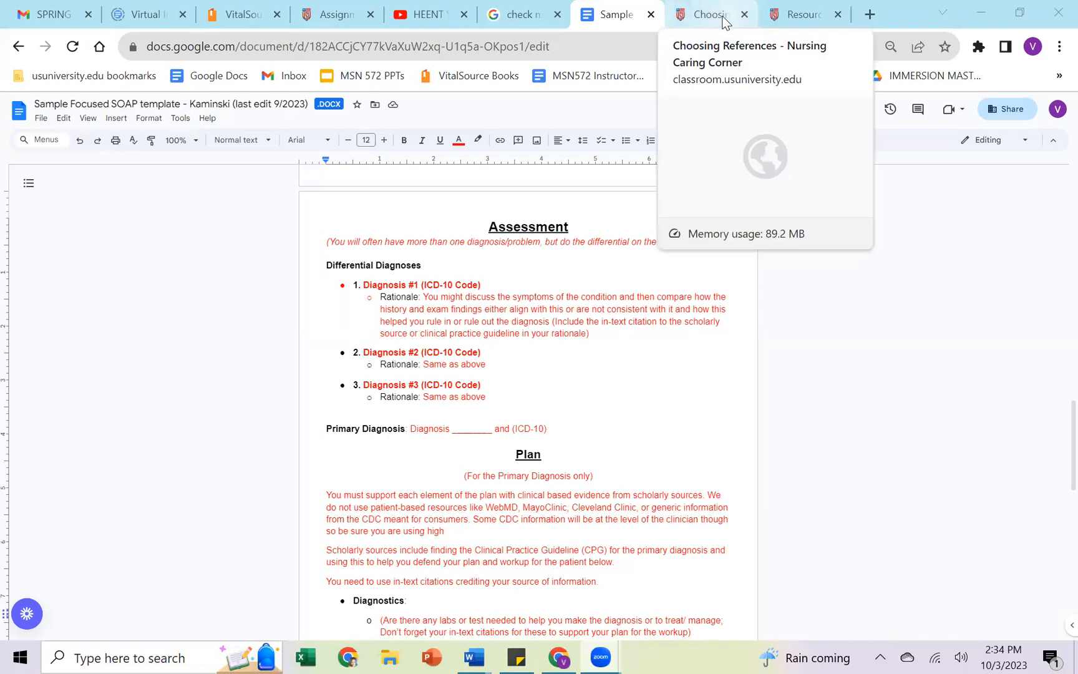
mouse_move(804, 14)
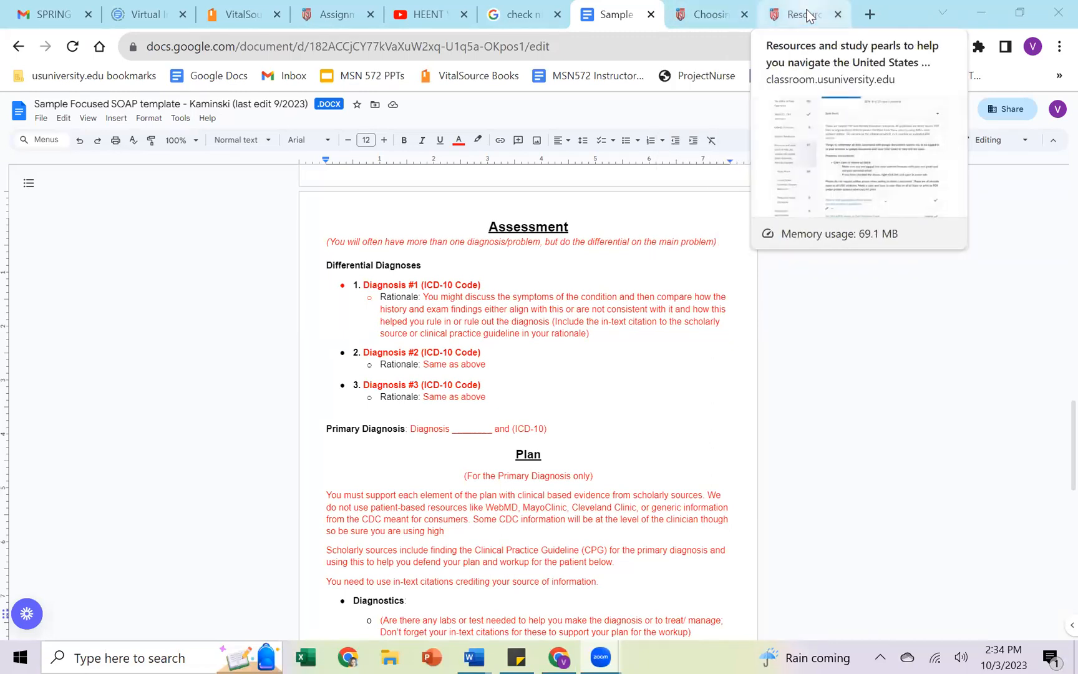
Switch to the Resources and study pearls tab and scroll to the asthma, diabetes and hypertension guidelines.
click(803, 13)
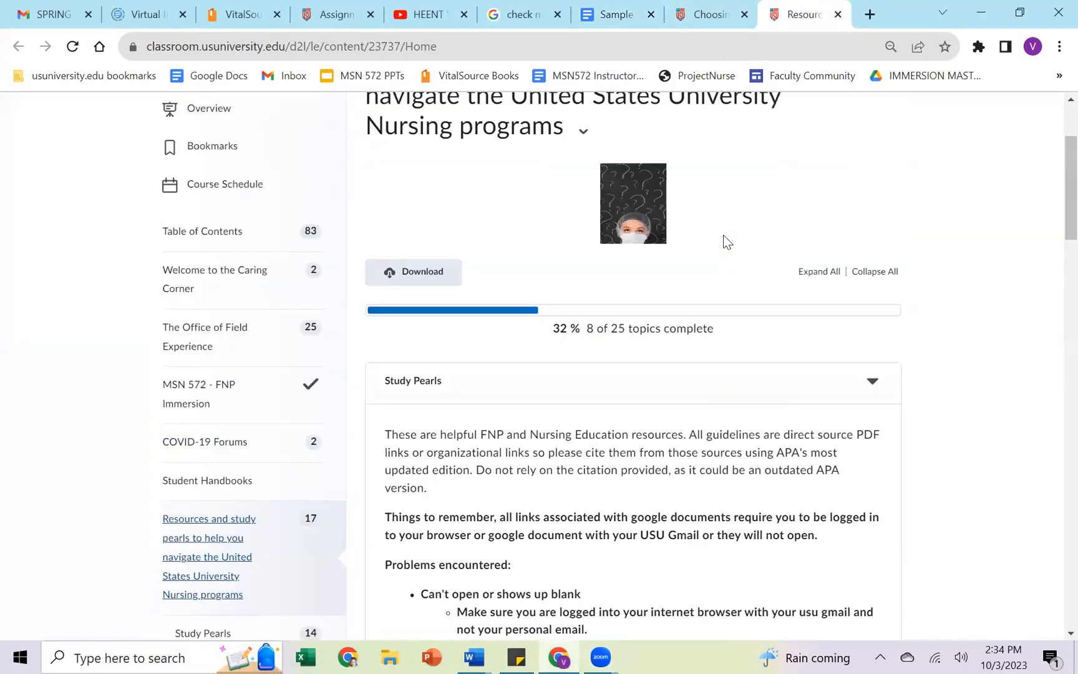
scroll(up, 3)
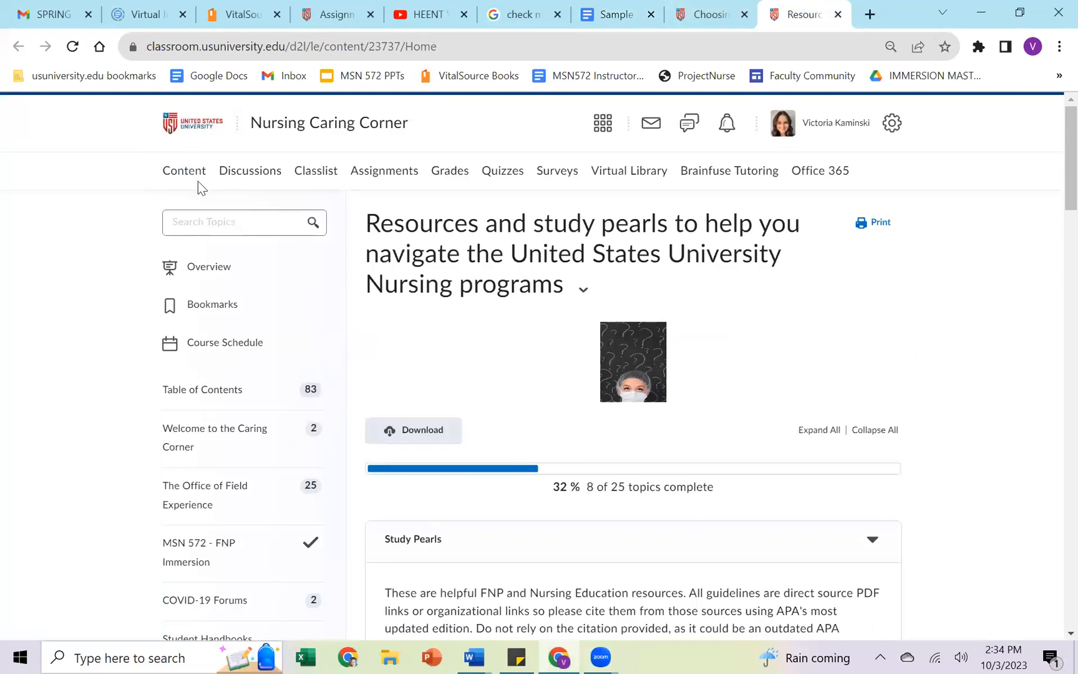
scroll(down, 3)
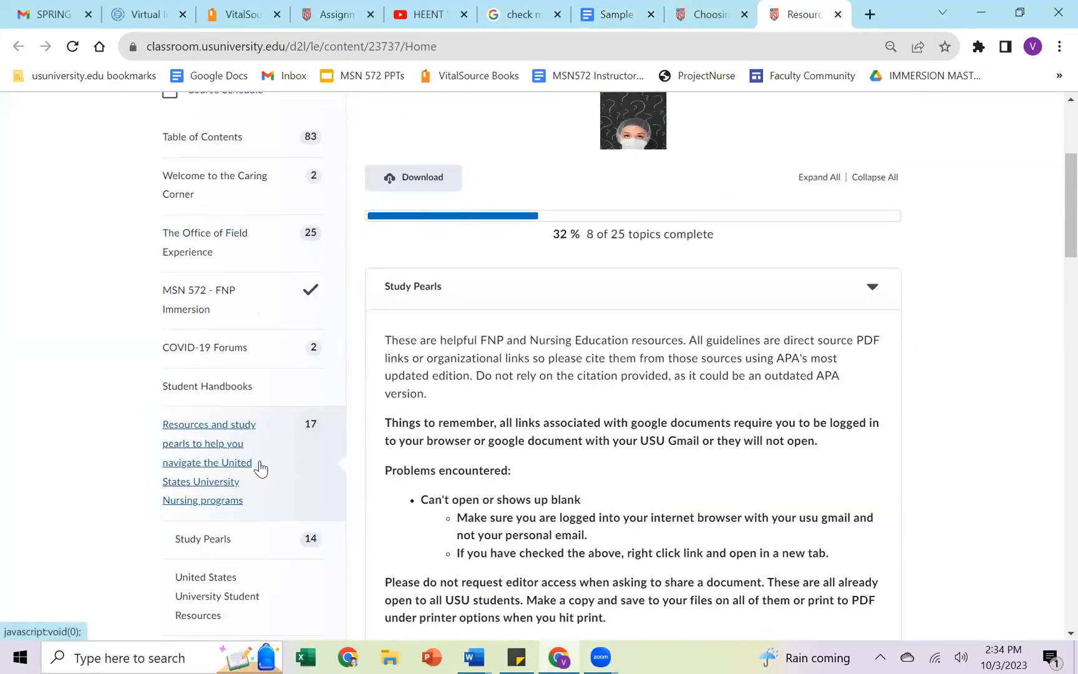
scroll(down, 3)
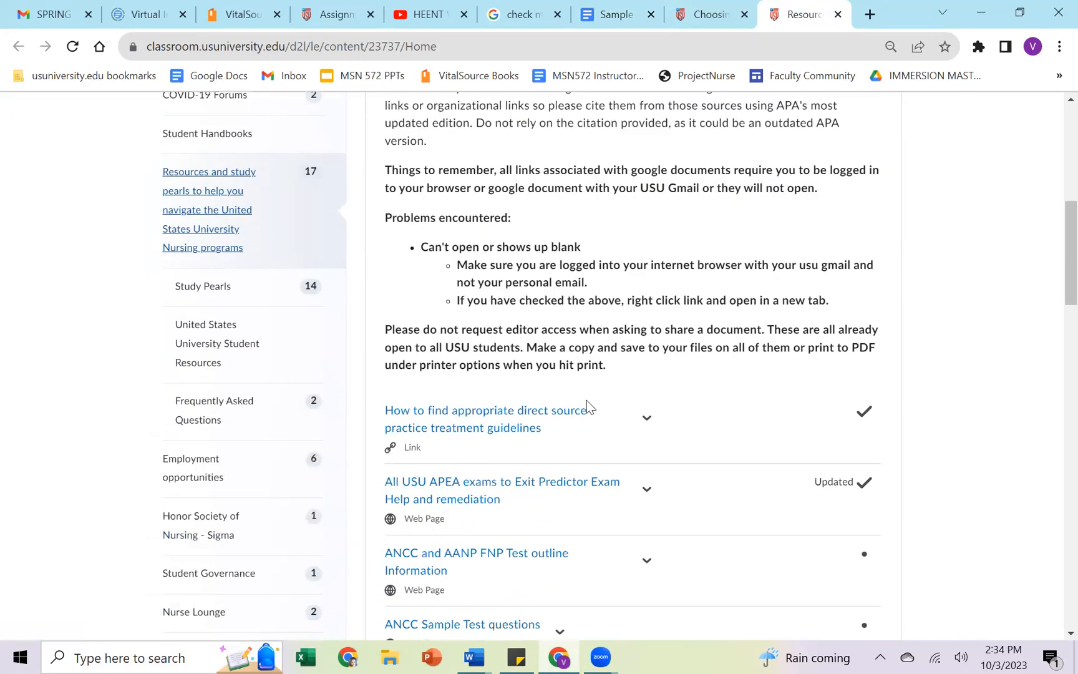
scroll(down, 3)
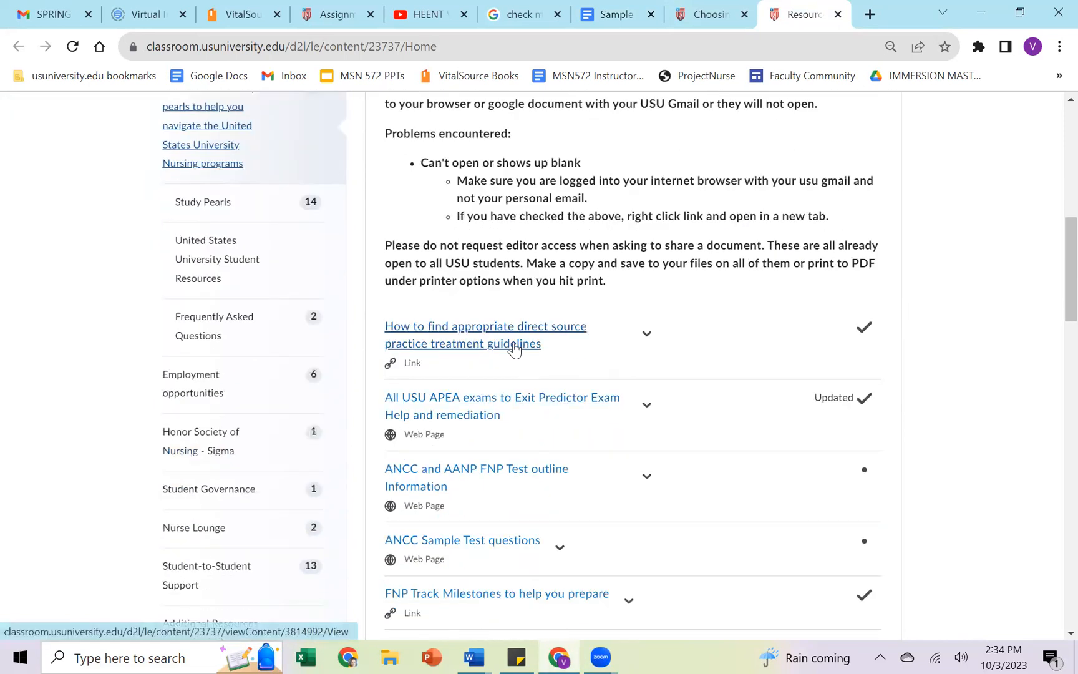
mouse_move(514, 357)
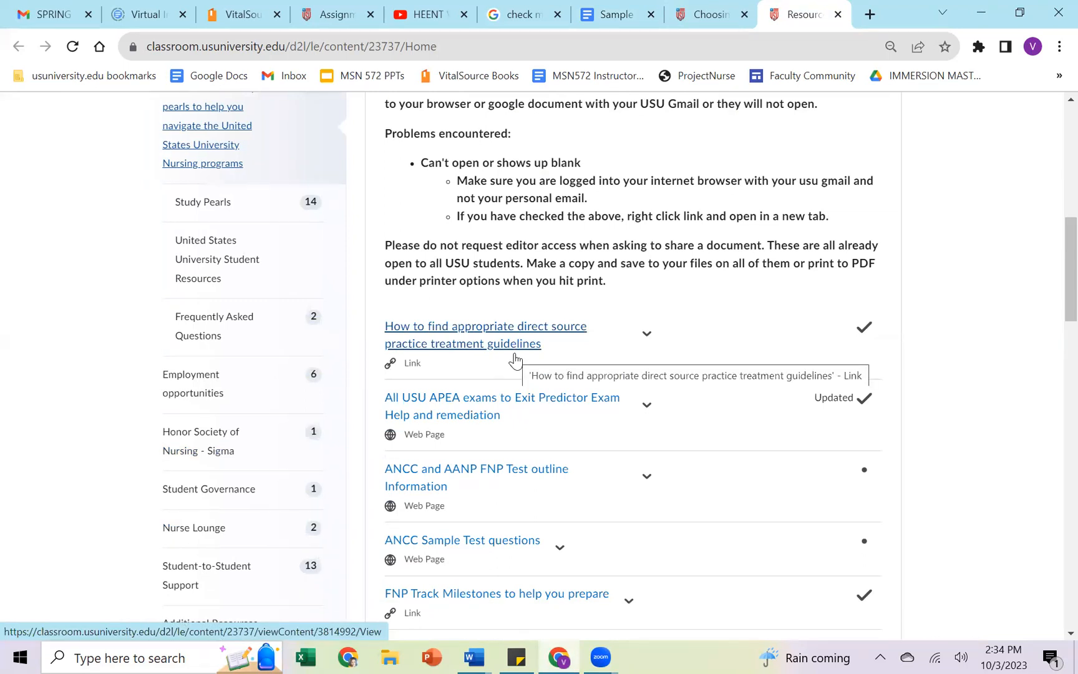
mouse_move(353, 358)
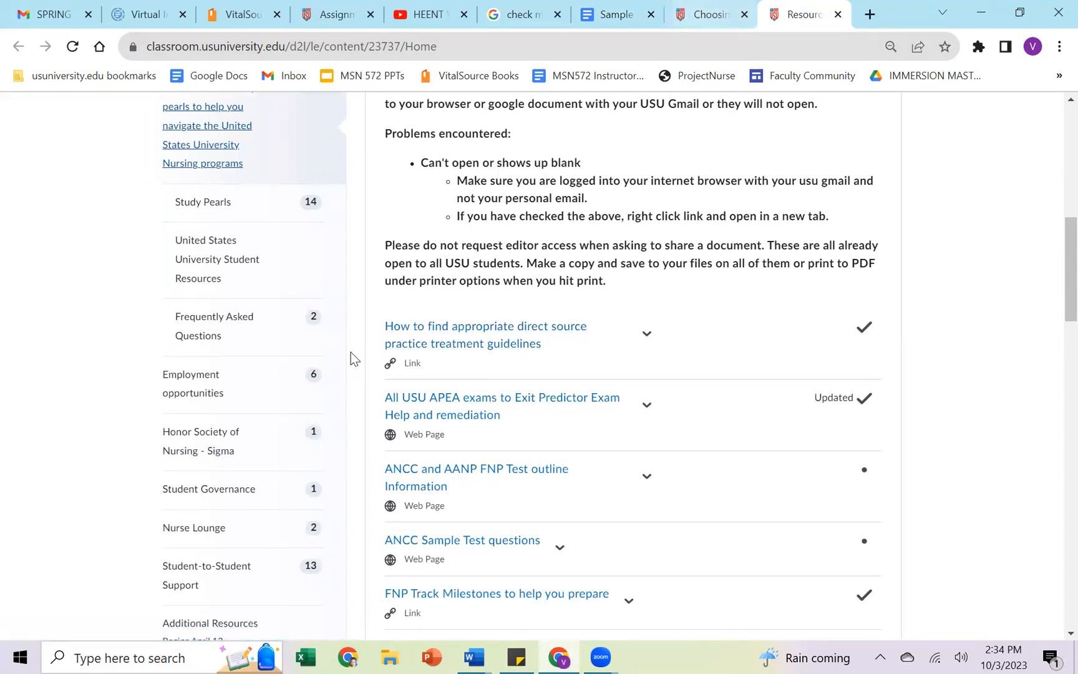
scroll(down, 3)
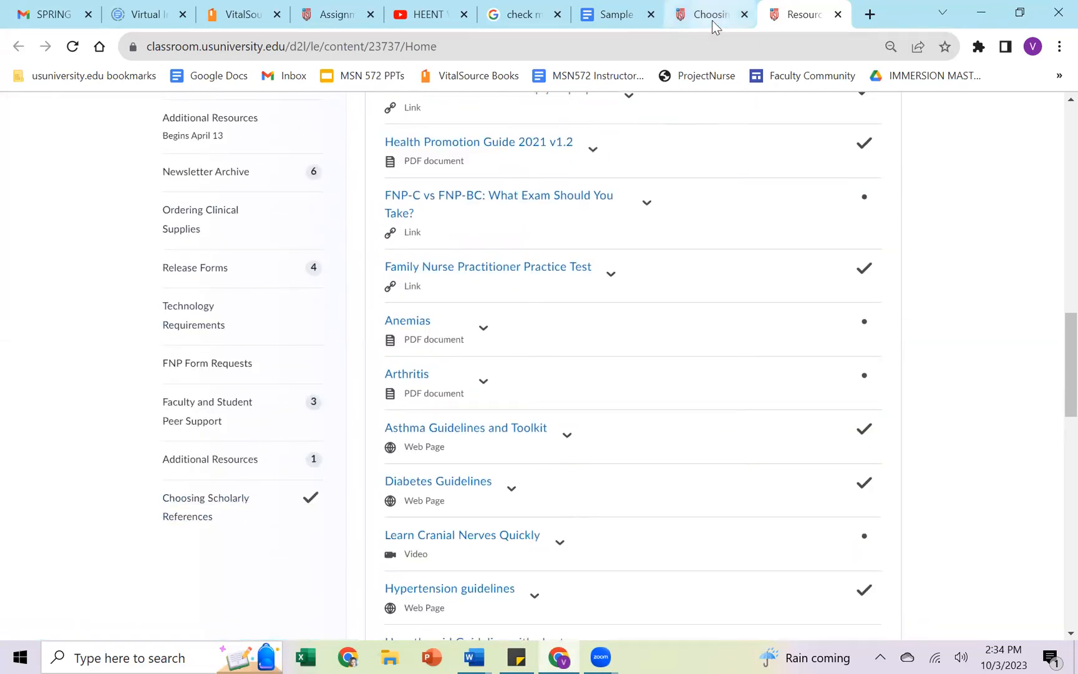
Read the Choosing References PDF's primary, secondary and tertiary source definitions, then return to the SOAP template.
click(205, 498)
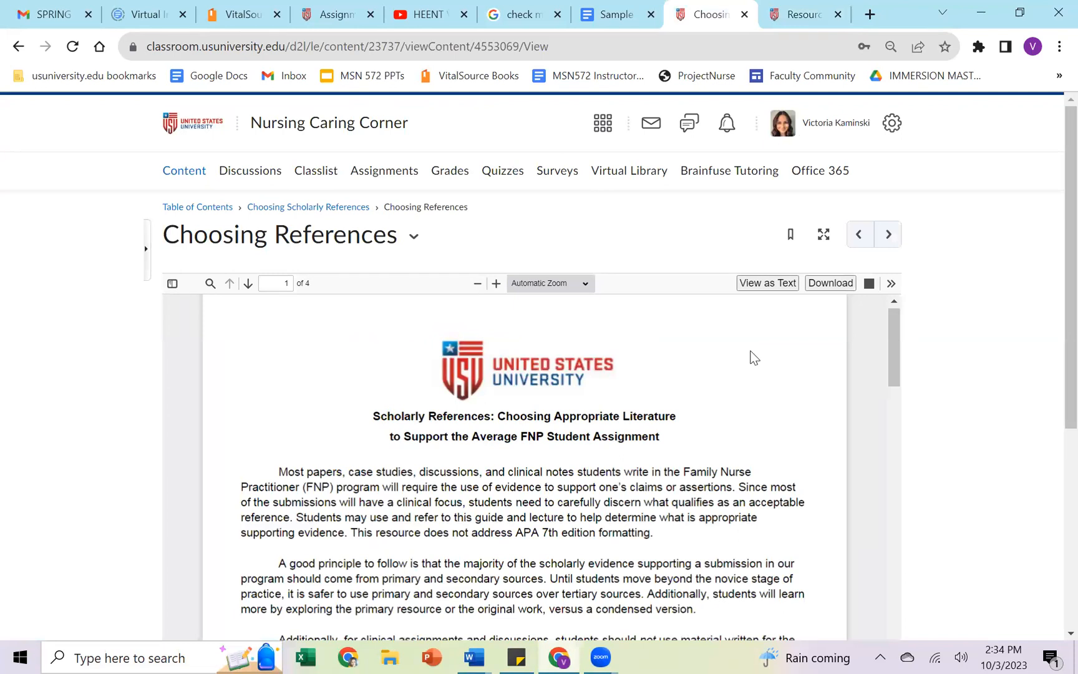
scroll(down, 3)
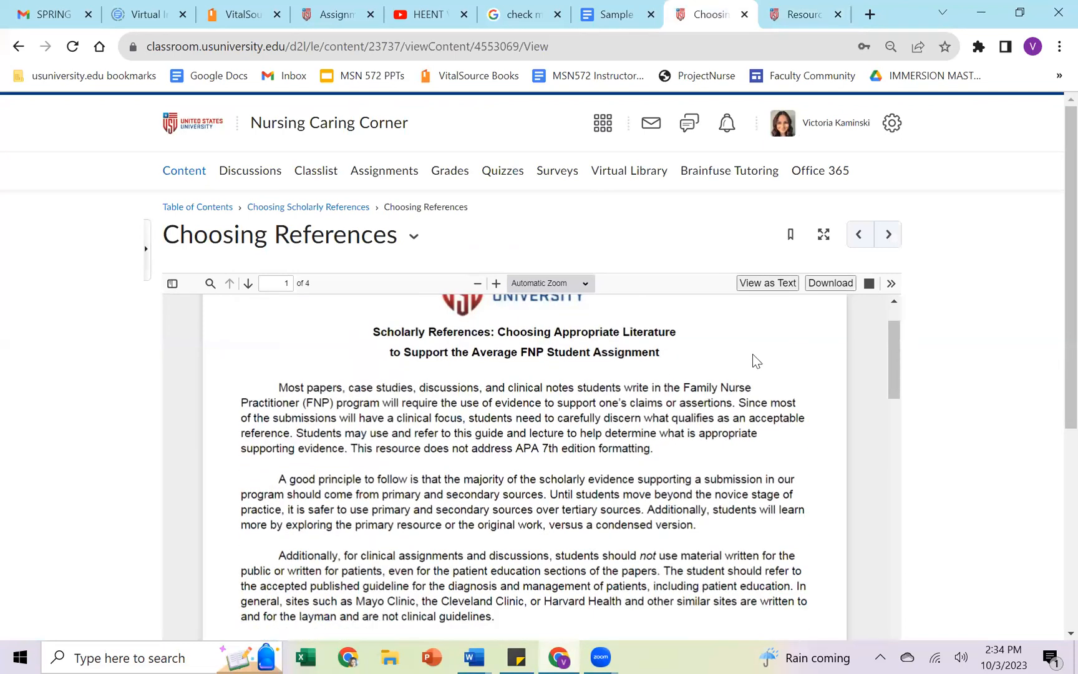
scroll(down, 3)
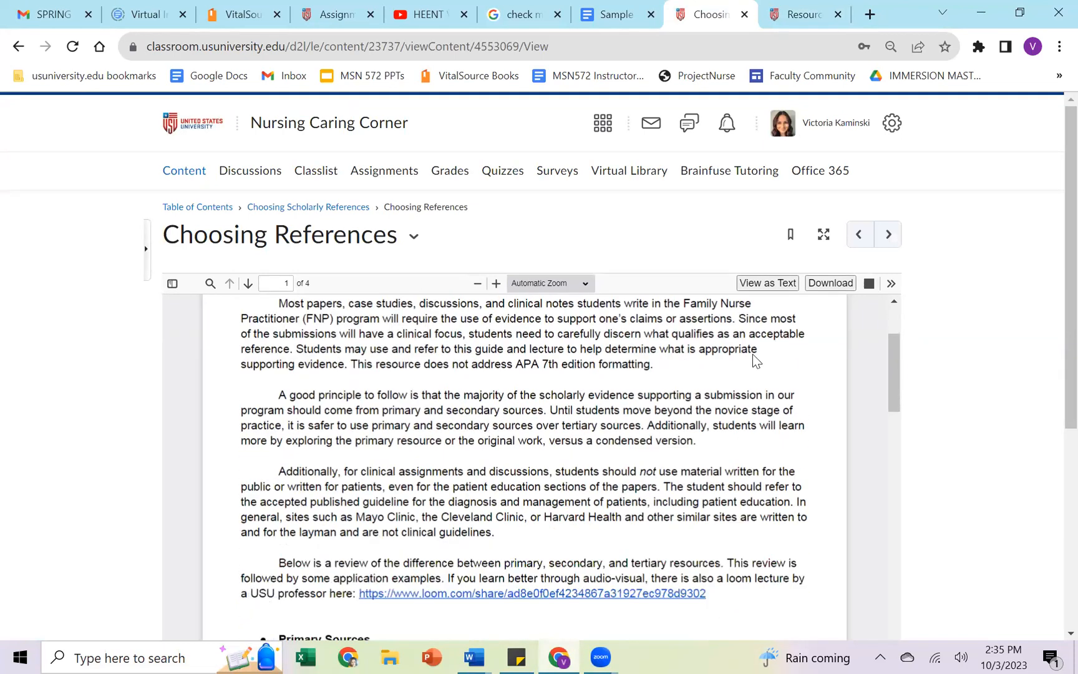
scroll(down, 3)
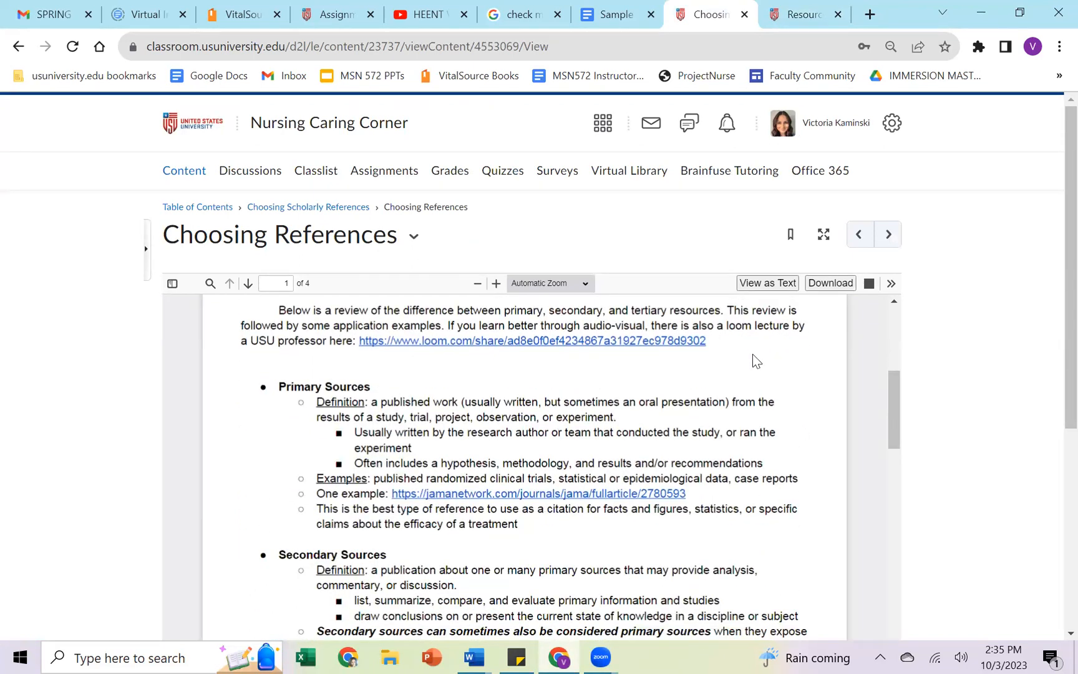
scroll(down, 3)
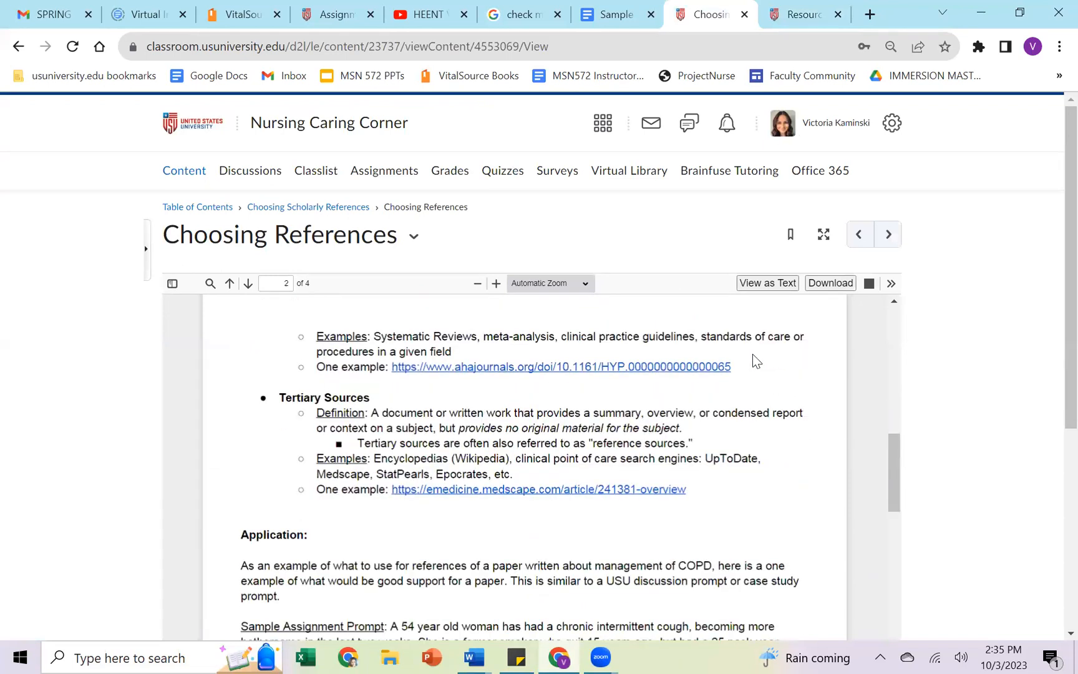
scroll(up, 3)
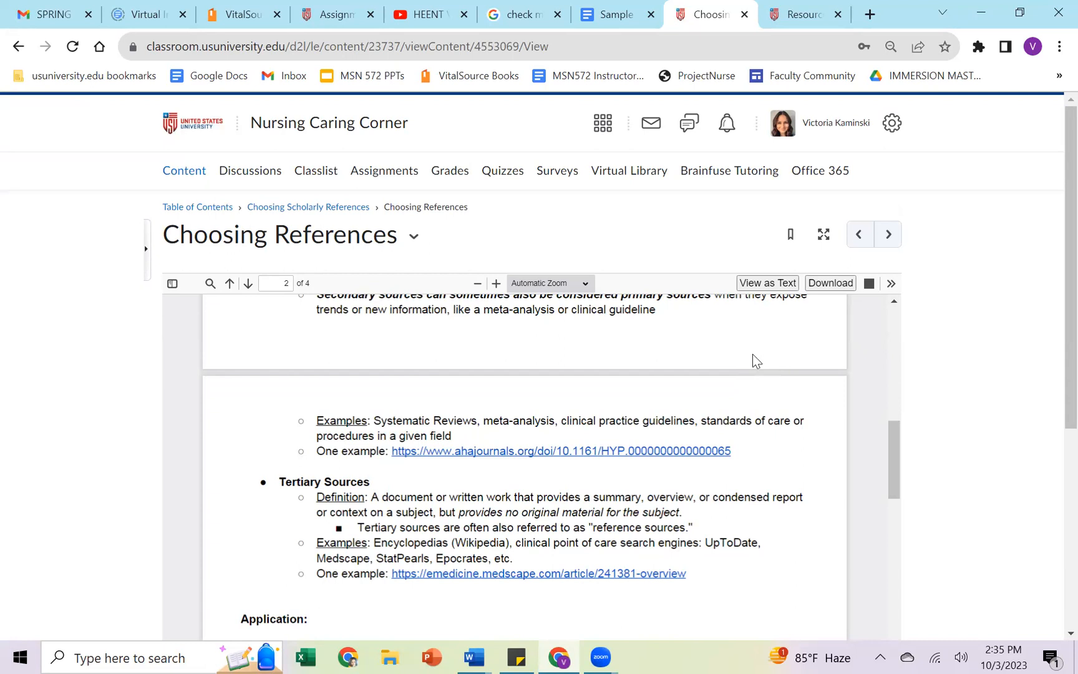
mouse_move(666, 420)
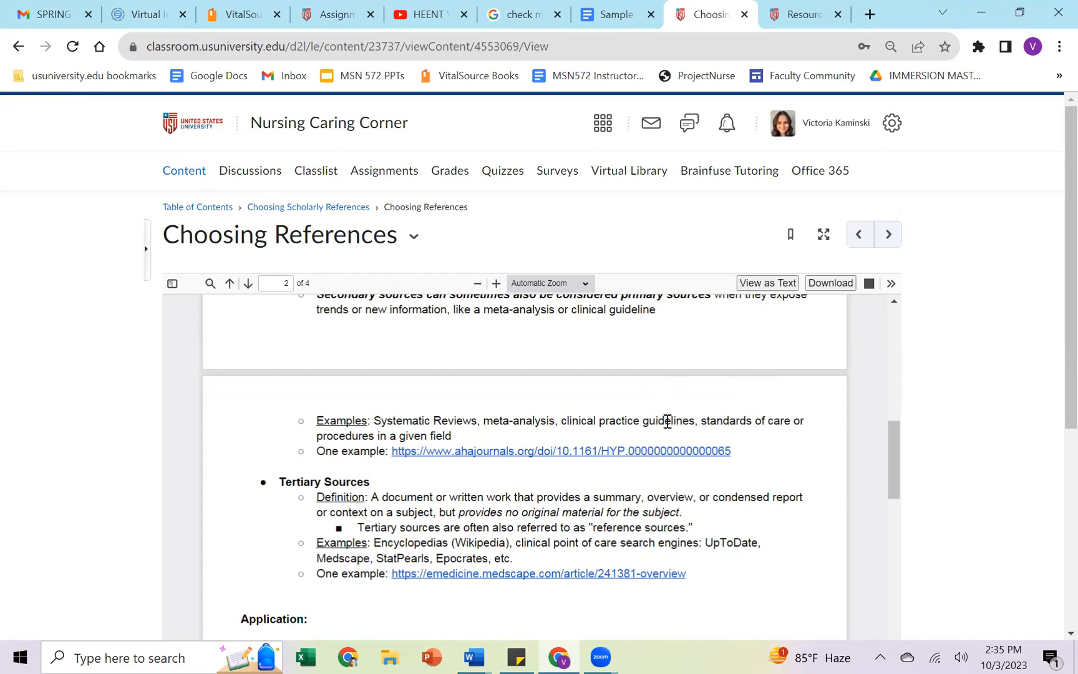
mouse_move(567, 426)
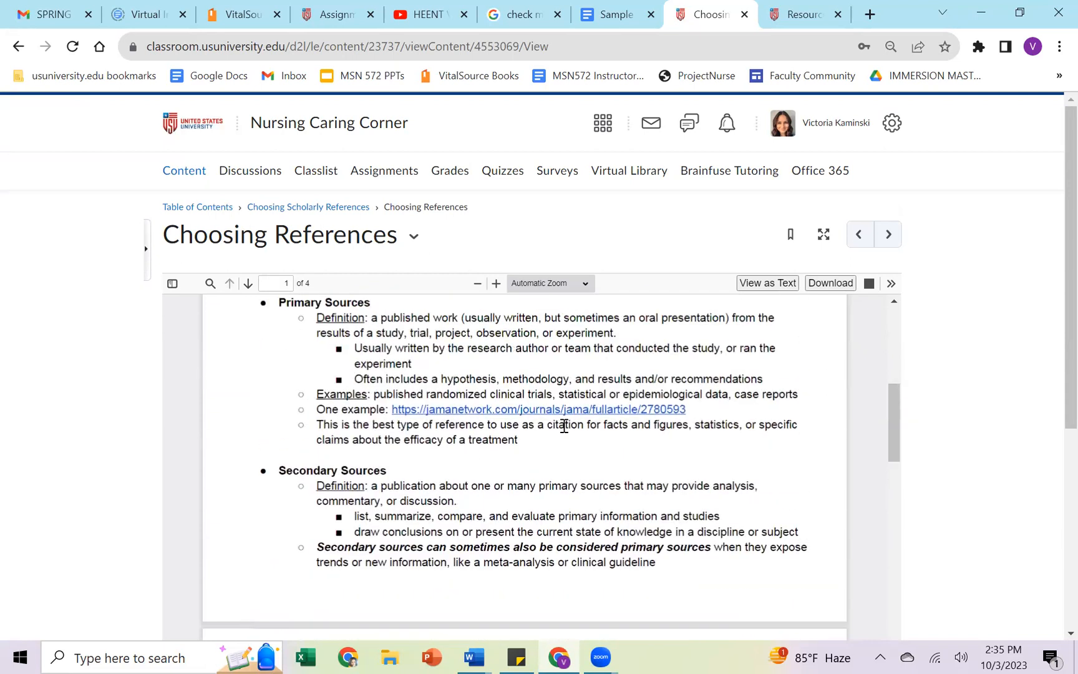
mouse_move(754, 205)
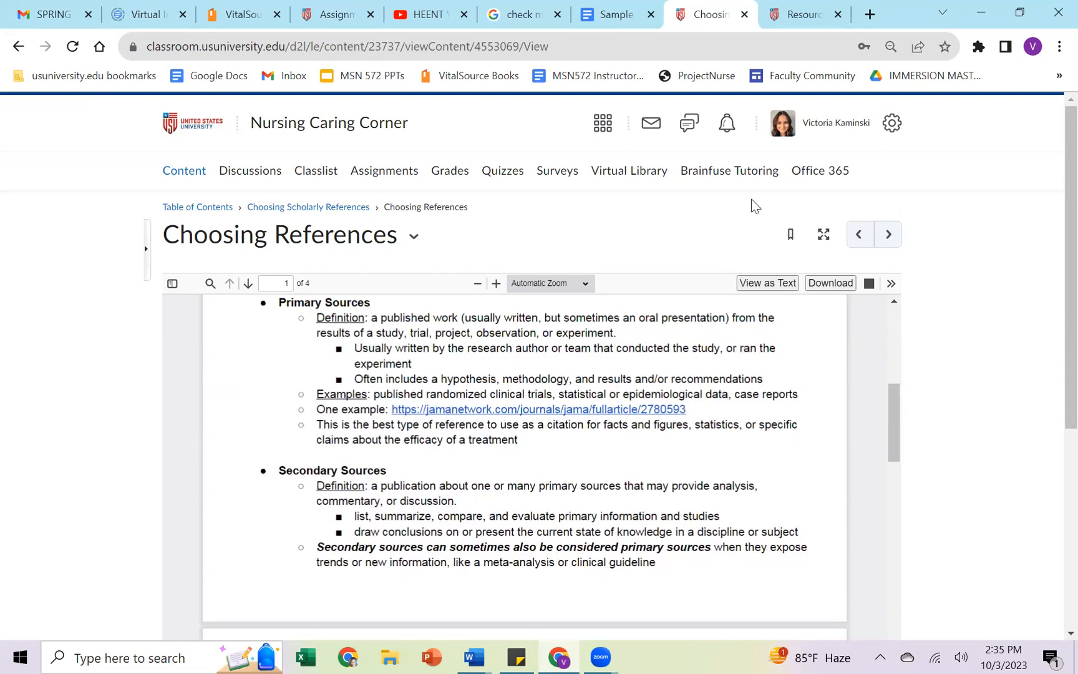
click(615, 14)
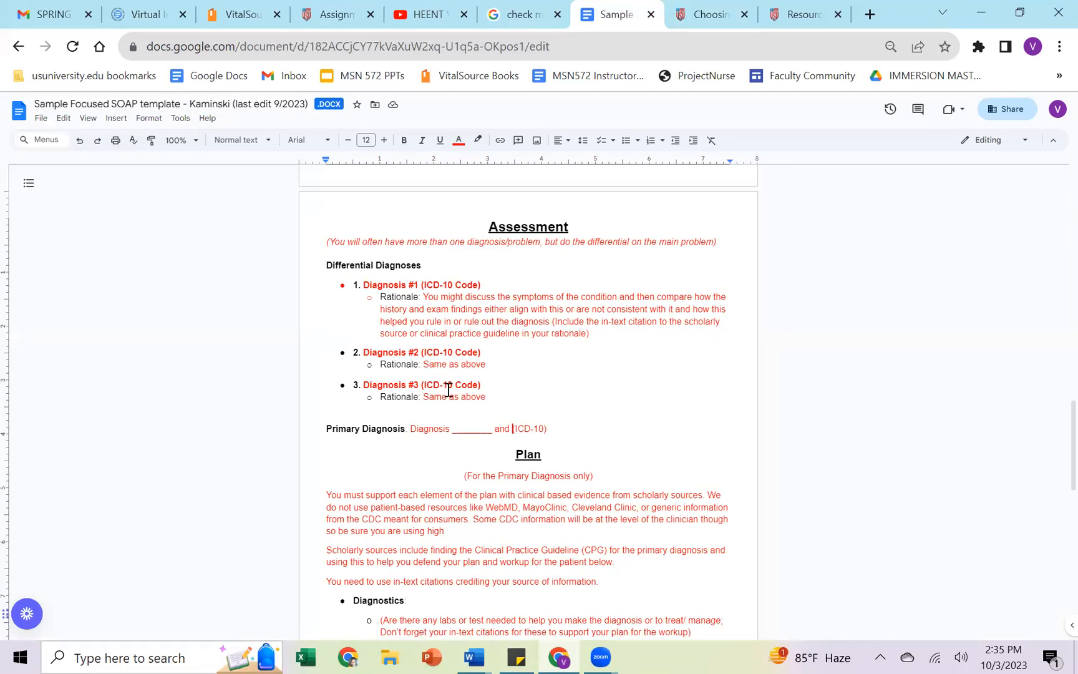
mouse_move(467, 390)
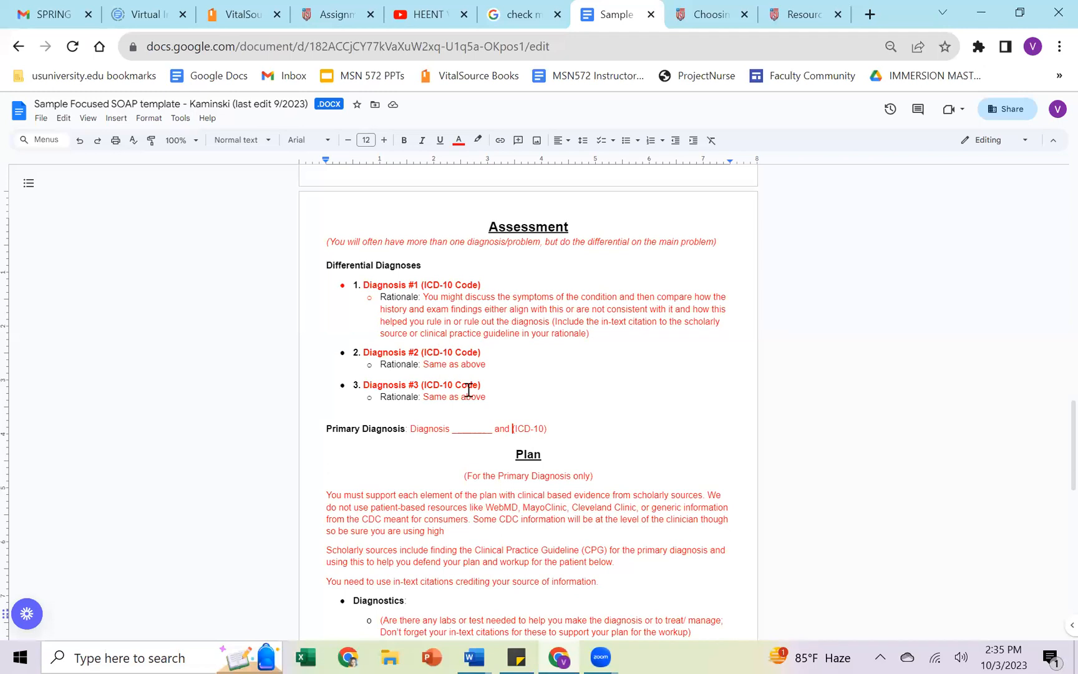
mouse_move(547, 426)
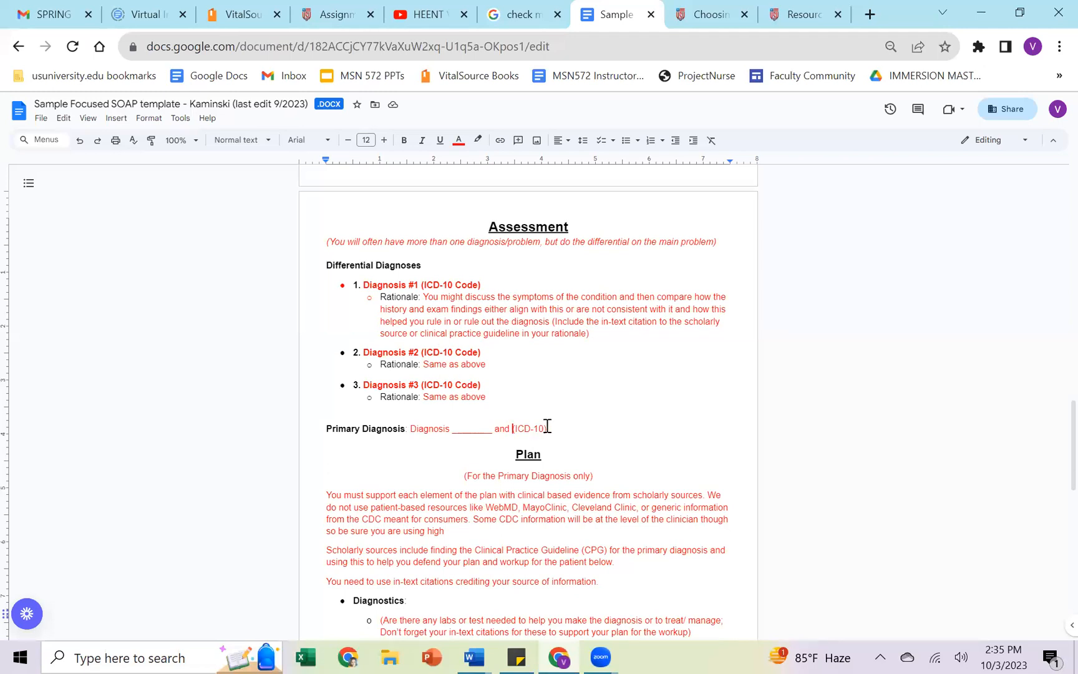
mouse_move(477, 382)
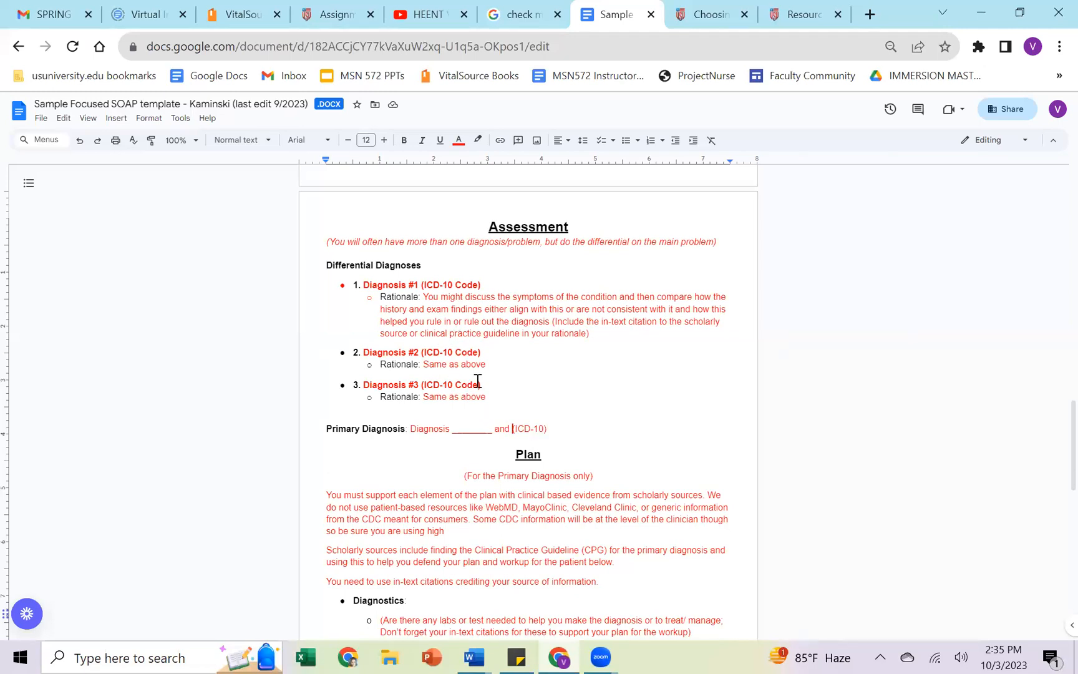
mouse_move(534, 429)
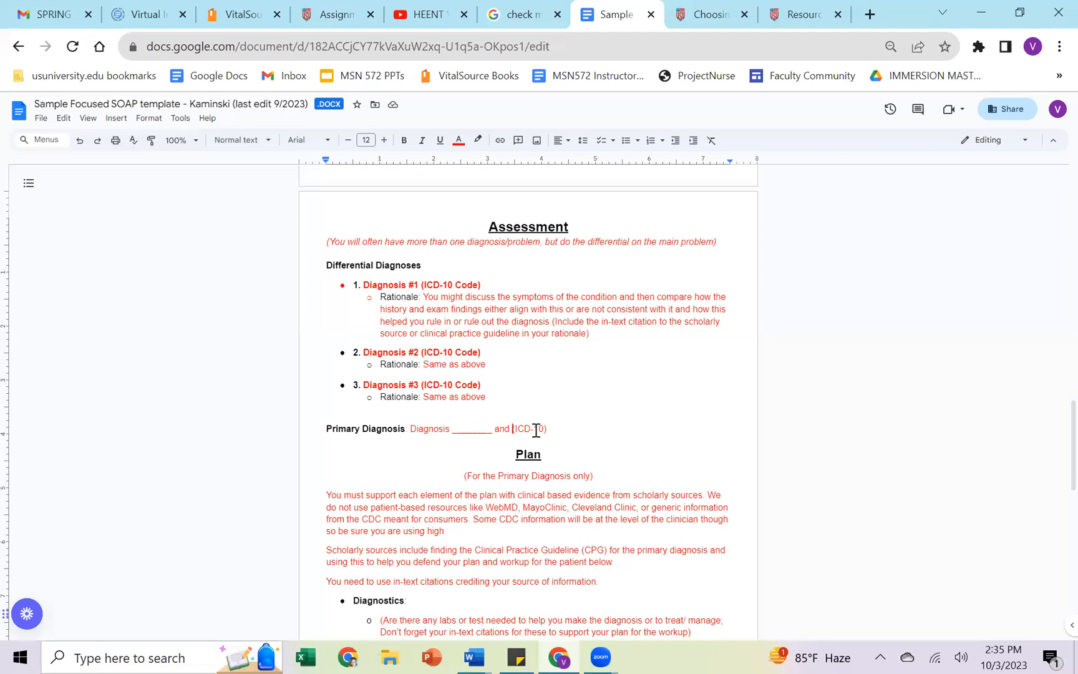
scroll(down, 3)
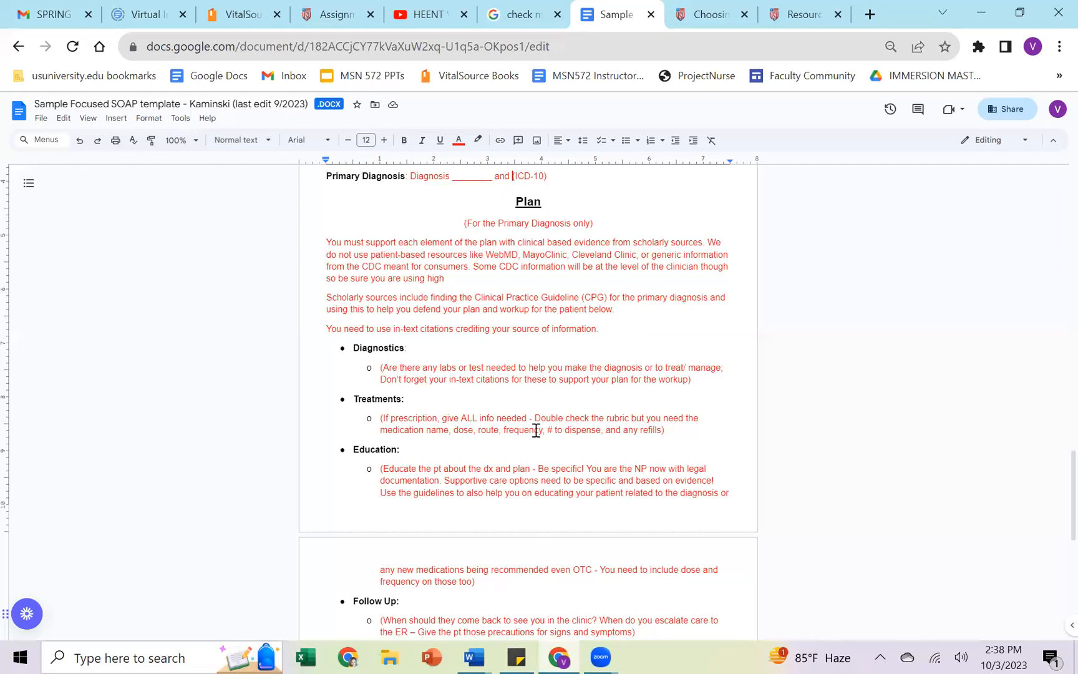
Scroll to the Plan's Diagnostics, Treatments, Education and Follow Up bullets.
scroll(down, 3)
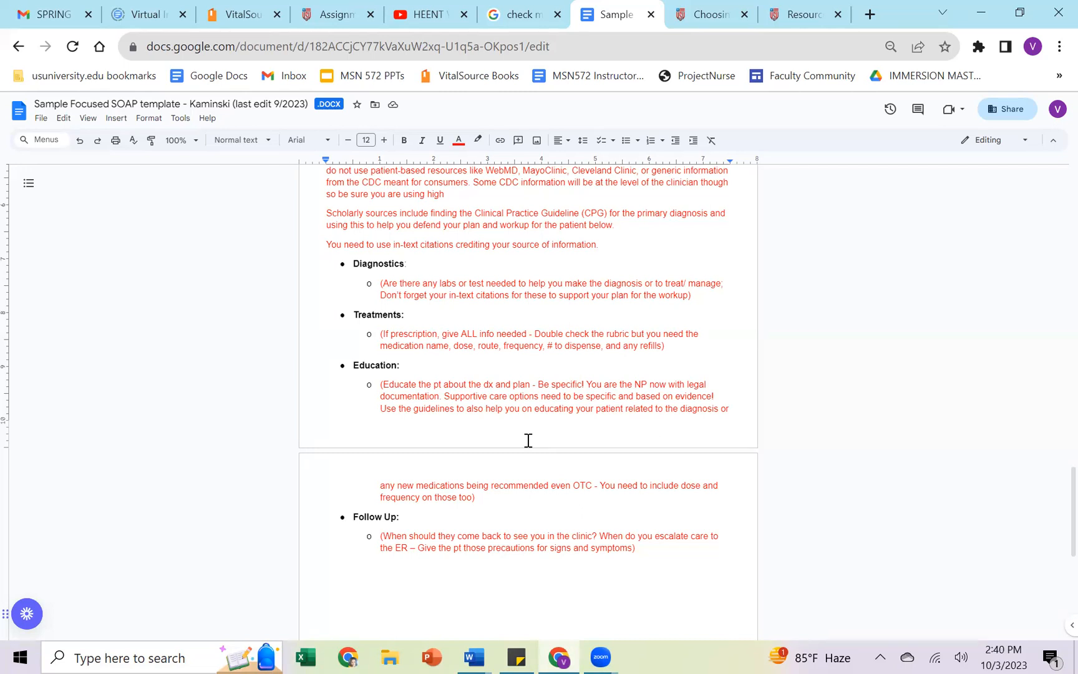
Scroll back up from the Plan to the Physical Exam and Assessment sections.
scroll(up, 3)
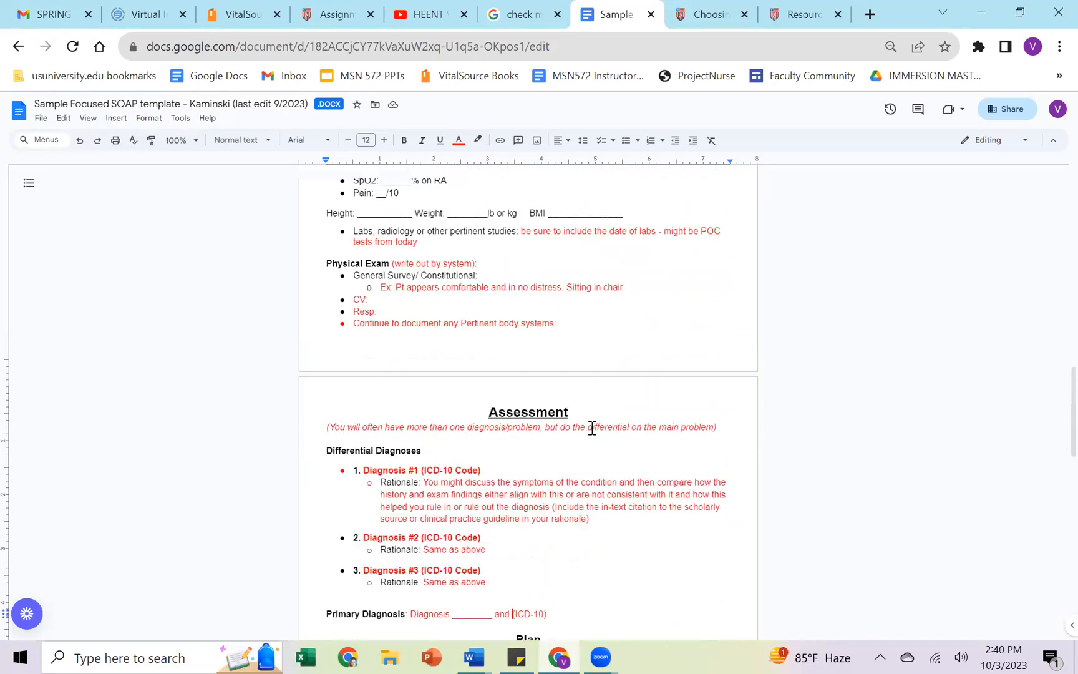
Scroll to the MSN572 Focused-SOAP Note heading and Subjective CC, HPI and ROS.
scroll(up, 3)
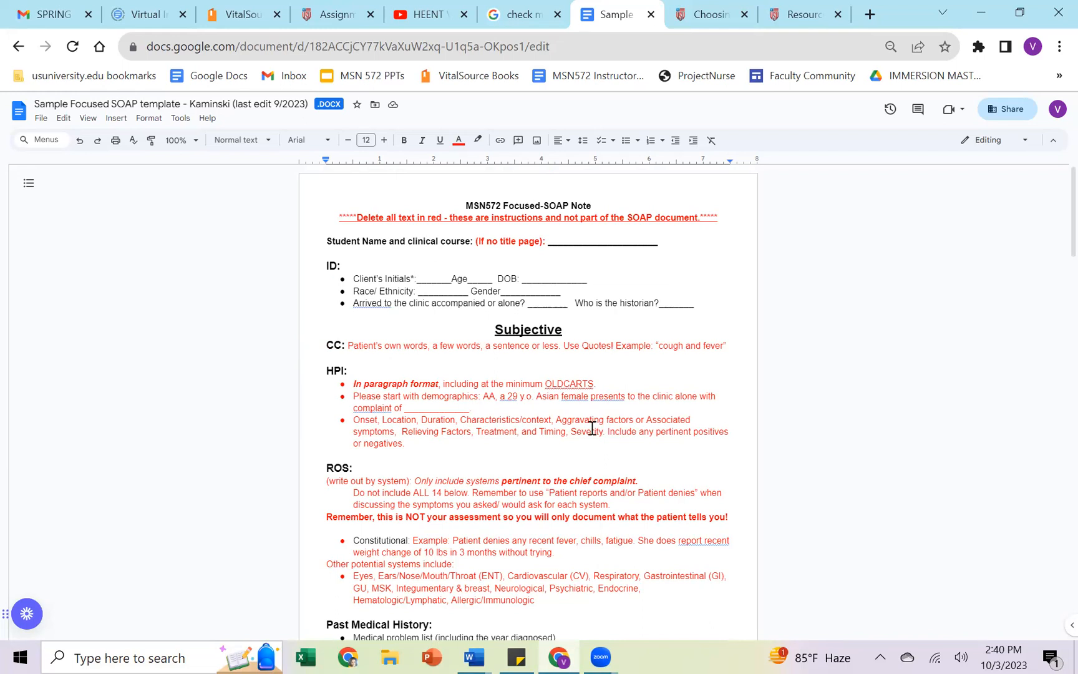
mouse_move(597, 418)
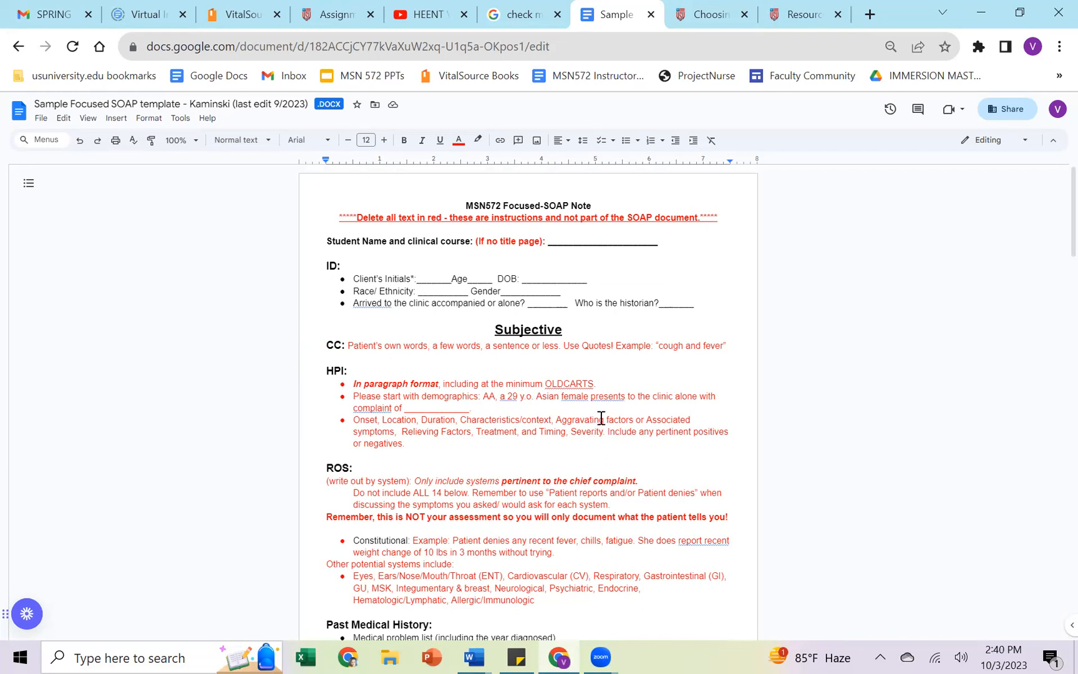